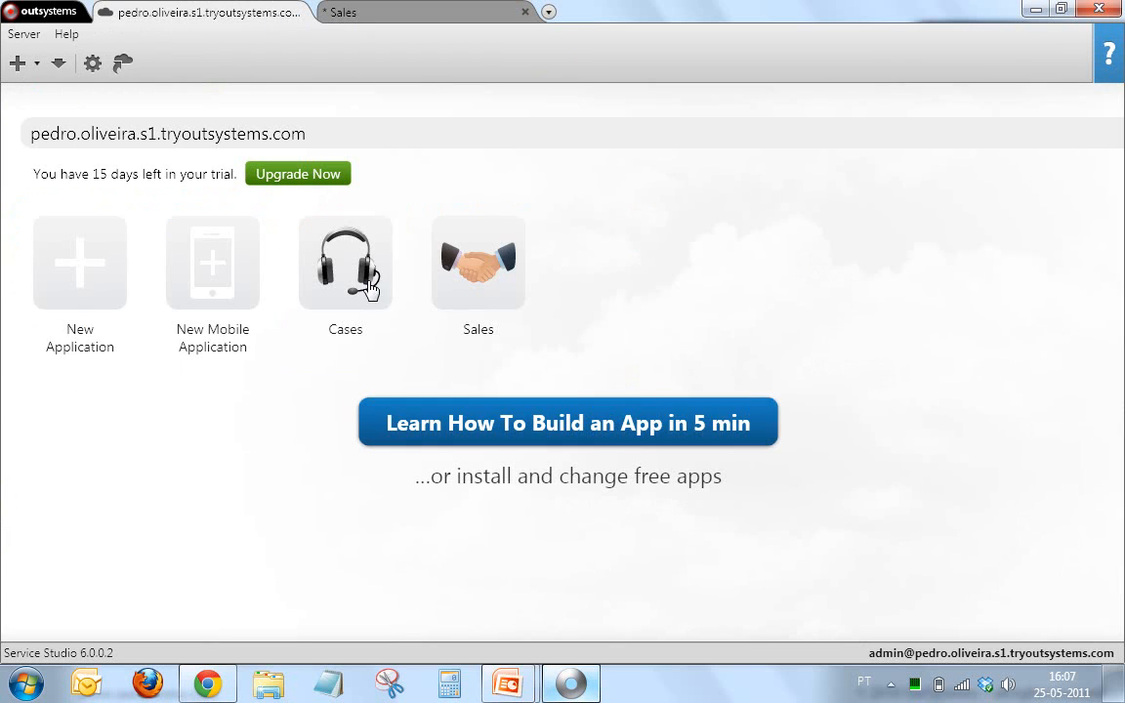
{"action": "mouse_move", "coordinate": [101, 271]}
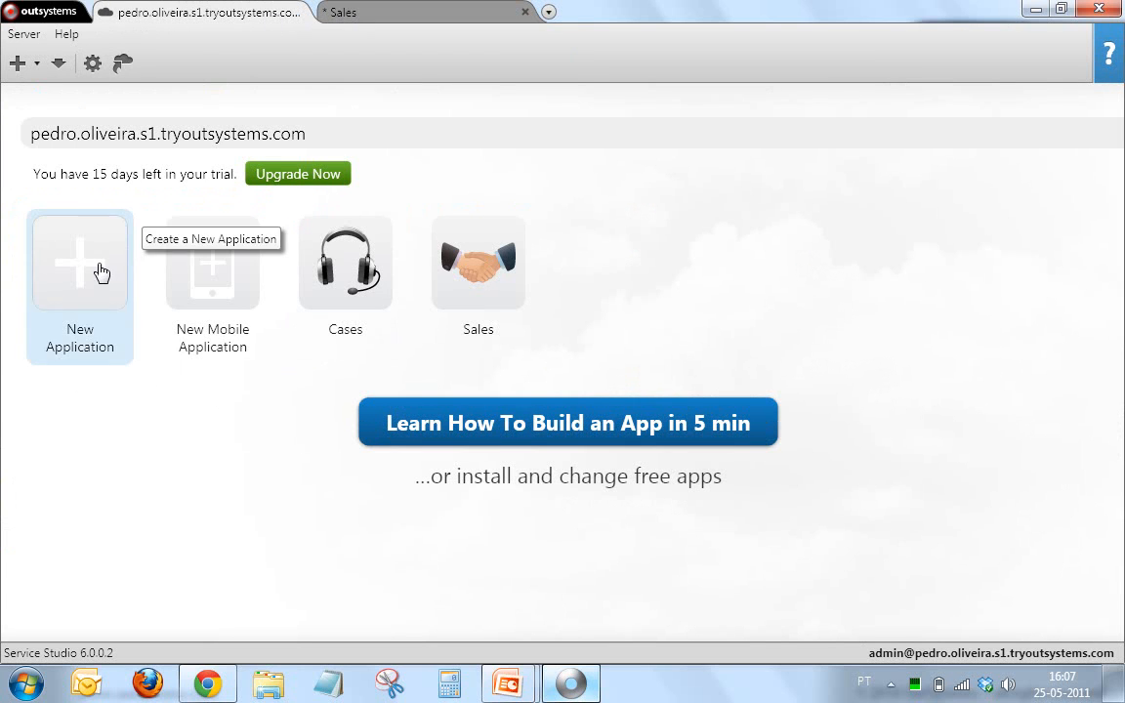
Start a new web application from the start page.
{"action": "left_click", "coordinate": [78, 261]}
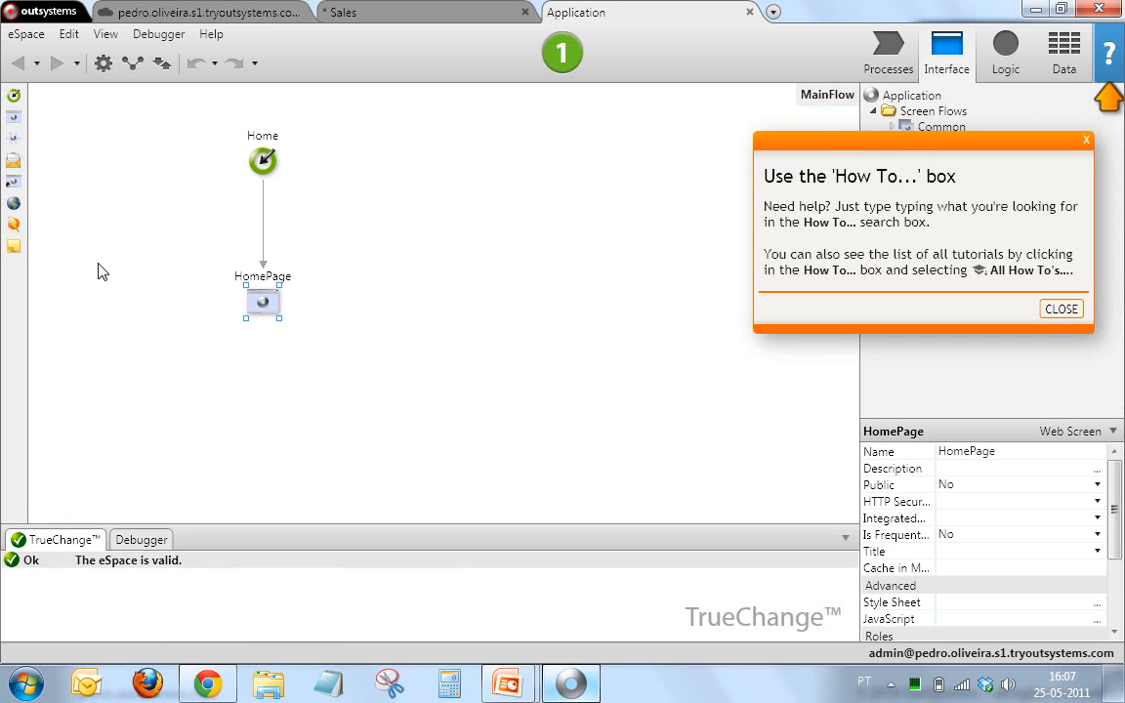
{"action": "mouse_move", "coordinate": [1085, 141]}
{"action": "type", "text": "Dire"}
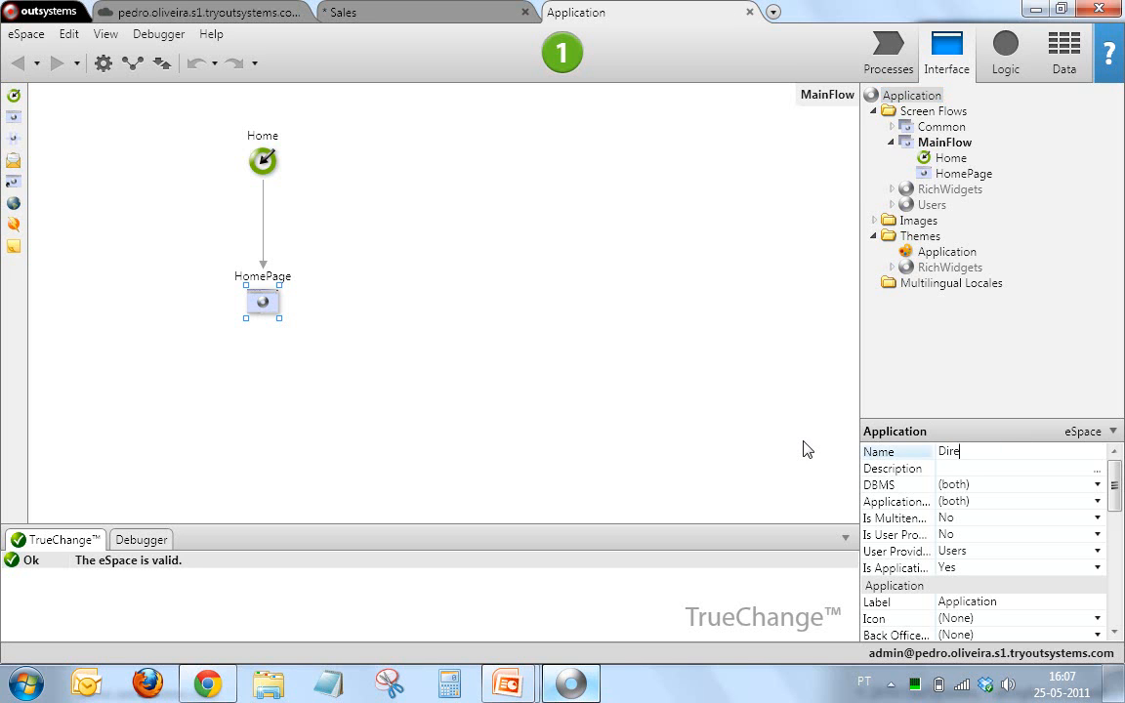
Name the eSpace 'Directory' and select its Directory theme in the properties.
{"action": "type", "text": "ctory"}
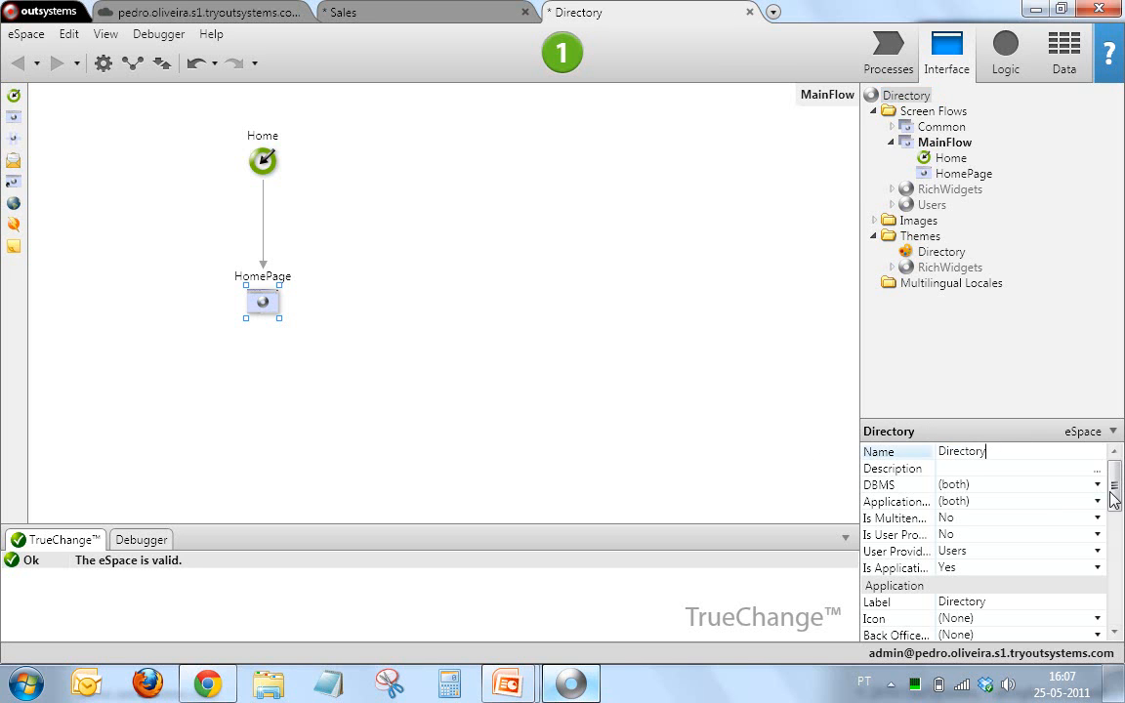
{"action": "scroll", "scroll_direction": "down", "scroll_amount": 3}
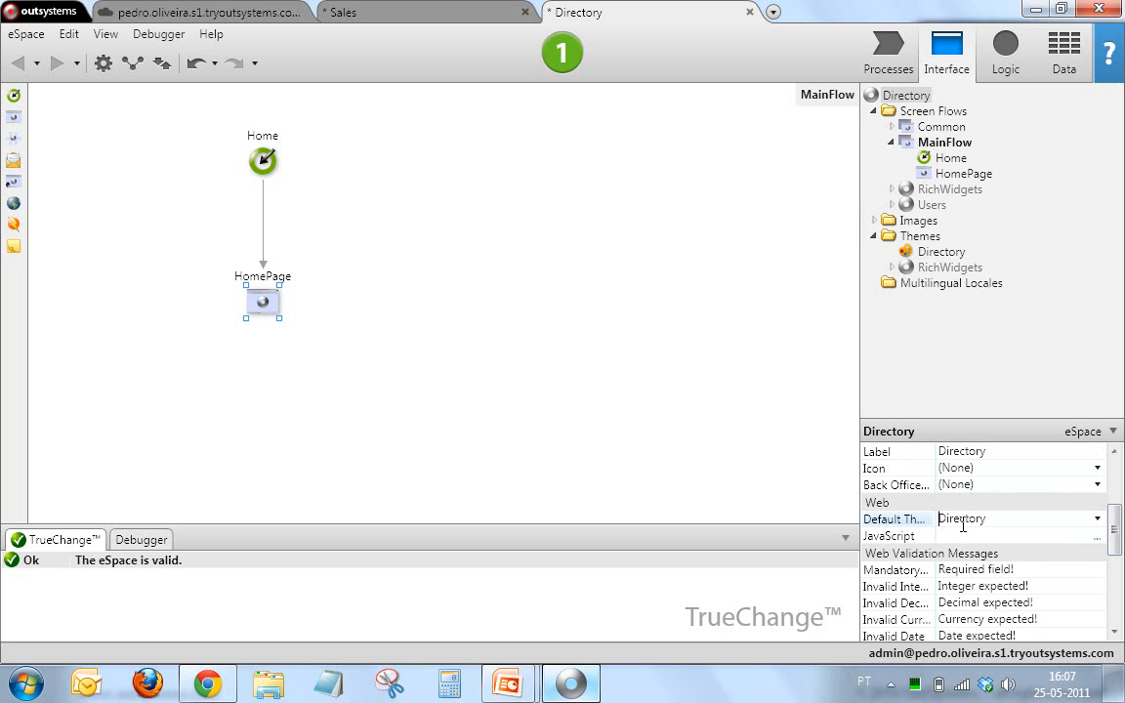
{"action": "left_click", "coordinate": [939, 250]}
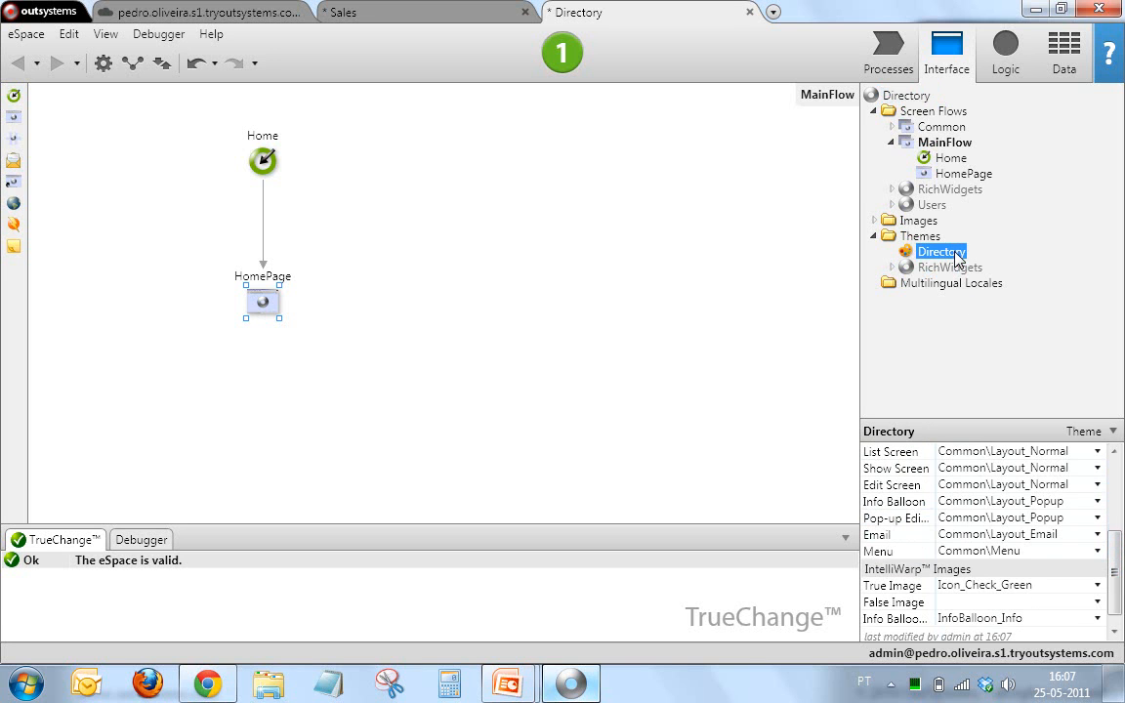
Change the Directory theme's base theme from Black to Red and preview the red HomePage.
{"action": "left_click", "coordinate": [939, 250]}
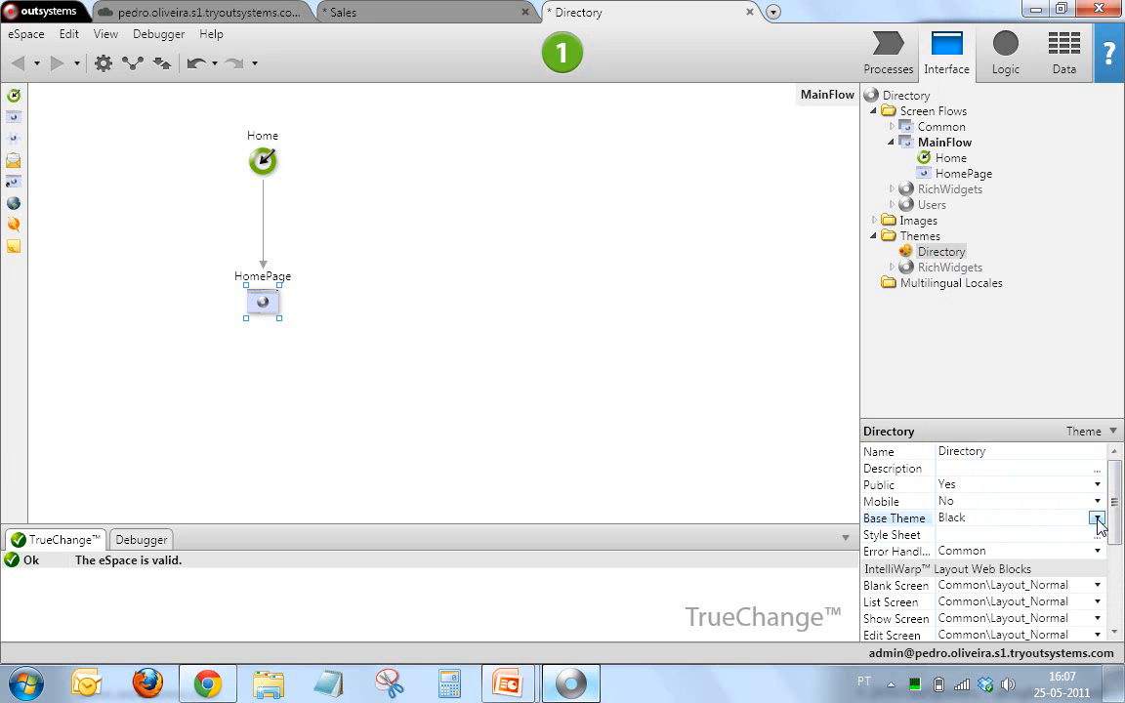
{"action": "left_click", "coordinate": [1097, 517]}
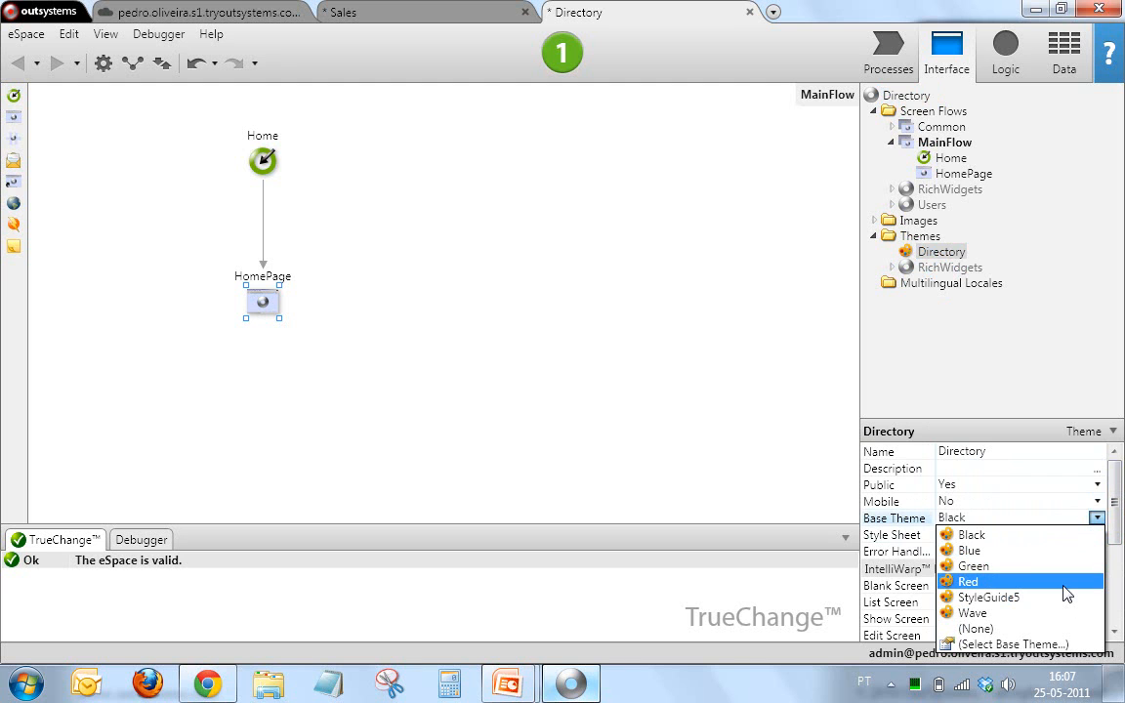
{"action": "left_click", "coordinate": [969, 581]}
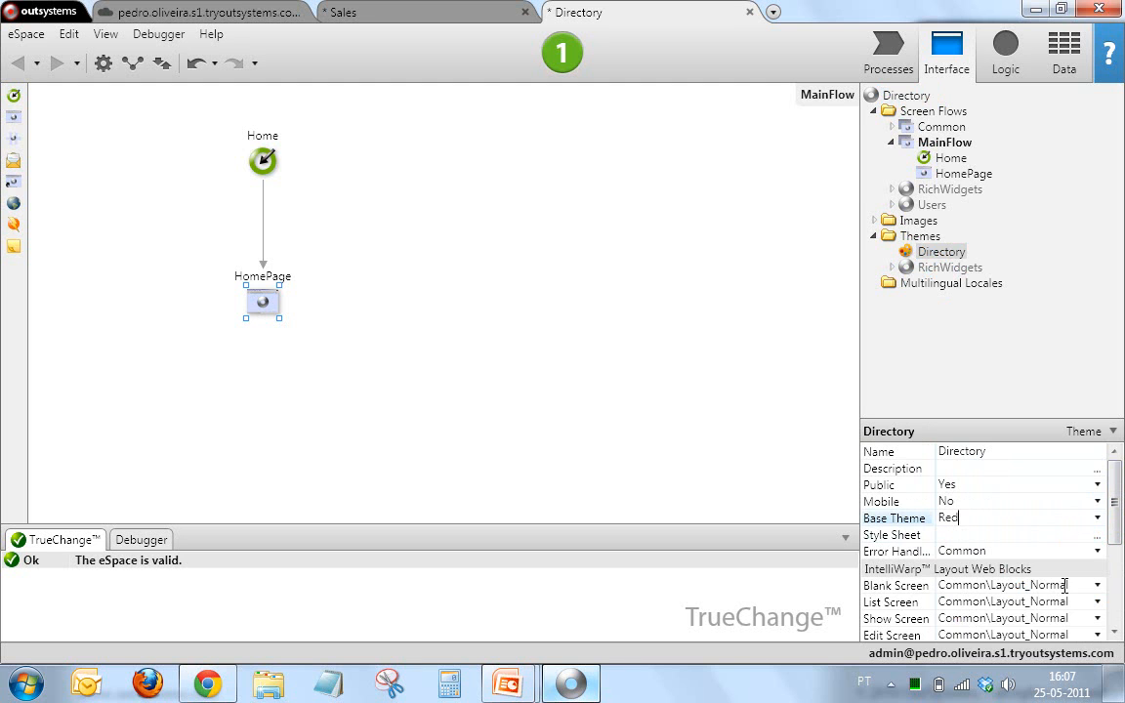
{"action": "double_click", "coordinate": [262, 300]}
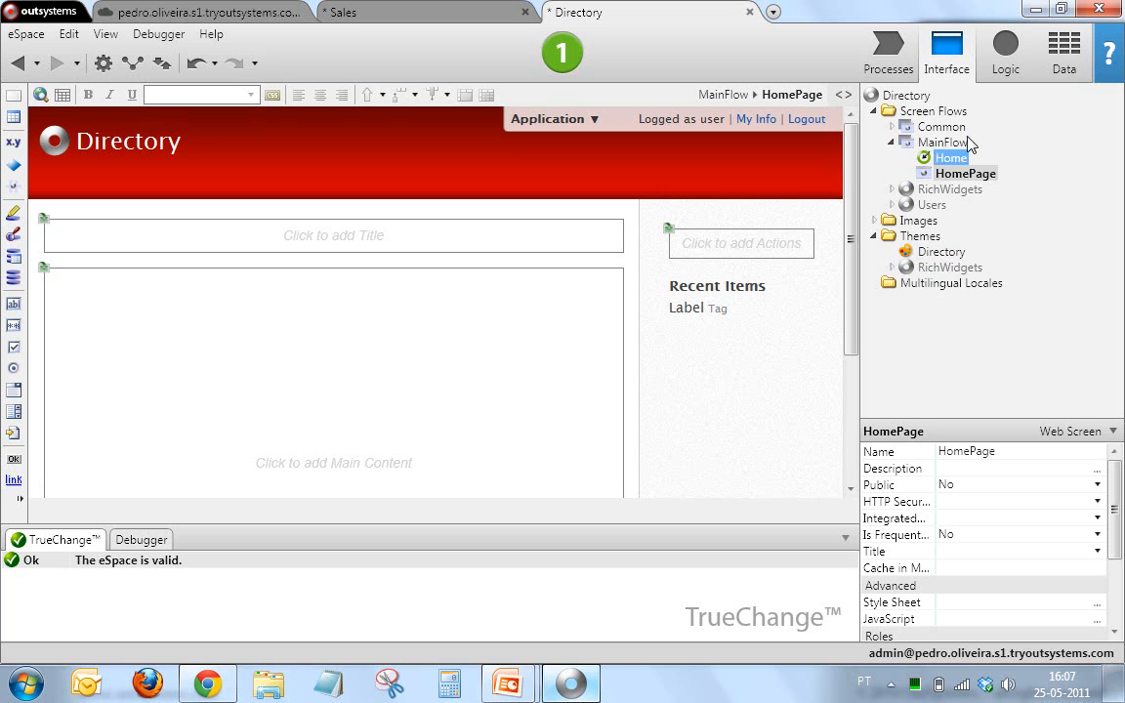
{"action": "left_click", "coordinate": [945, 140]}
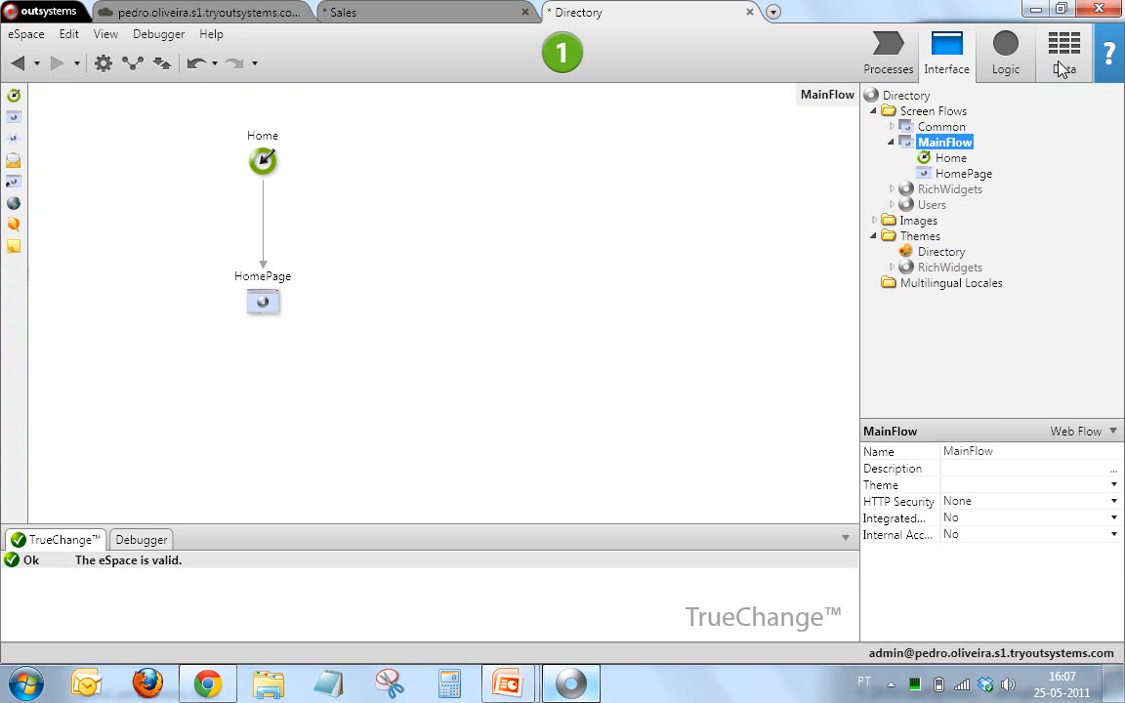
Import the Contact entity (Id, Name, JobTitle, Phone, Email) from Excel under Data's Entities.
{"action": "left_click", "coordinate": [1062, 53]}
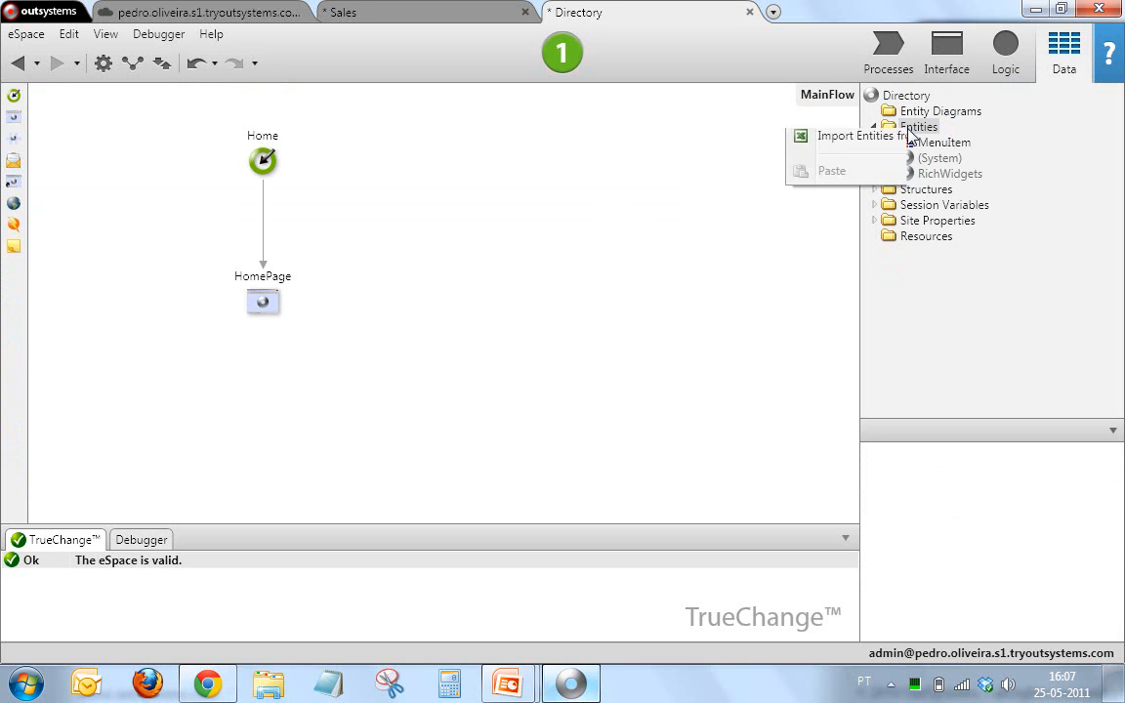
{"action": "left_click", "coordinate": [861, 137]}
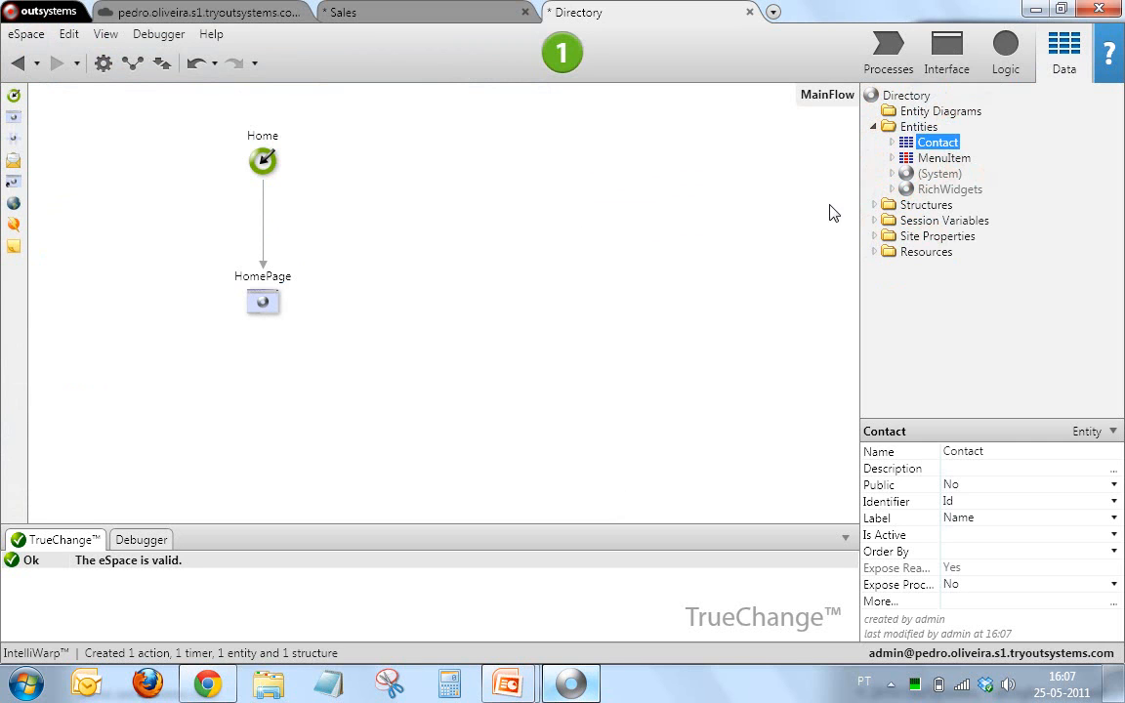
{"action": "left_click", "coordinate": [890, 140]}
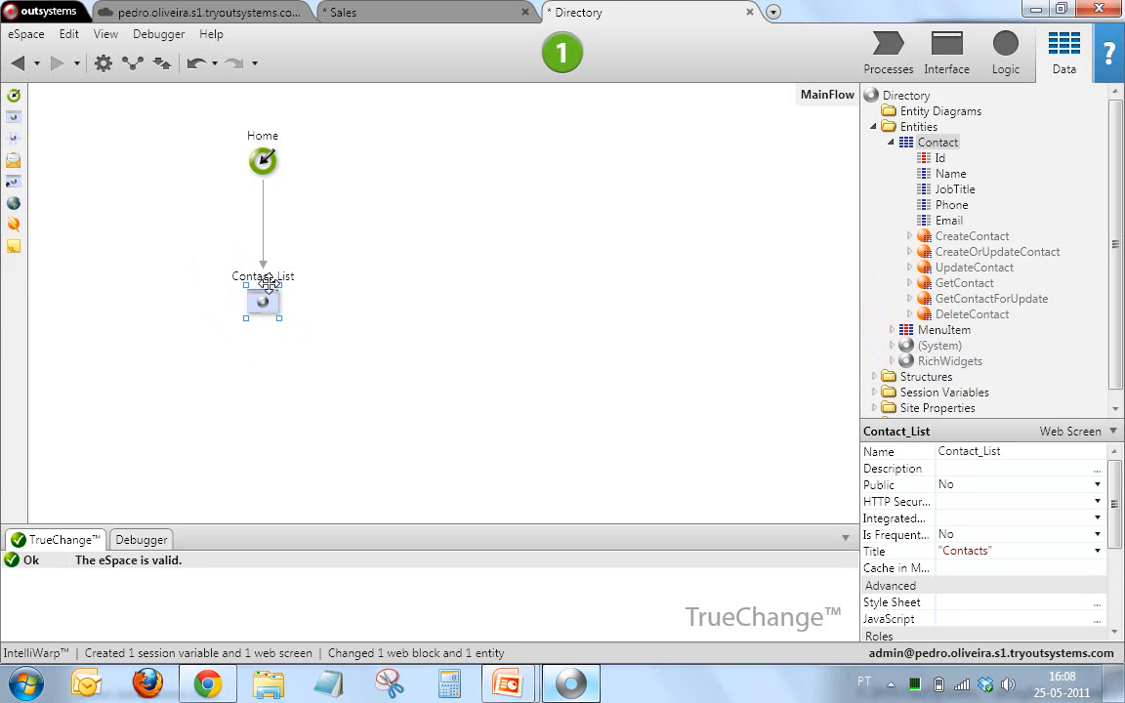
In Contact_List, select the Name expression so dropping Contact on it creates Contact_Show.
{"action": "double_click", "coordinate": [261, 301]}
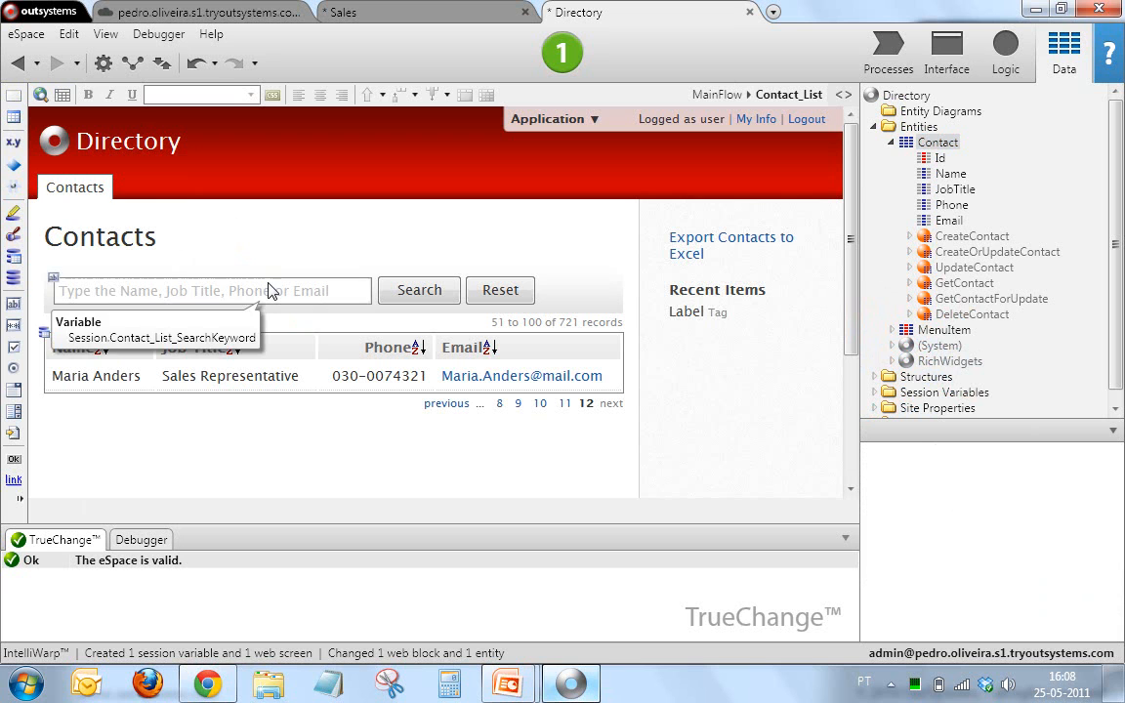
{"action": "scroll", "scroll_direction": "down", "scroll_amount": 3}
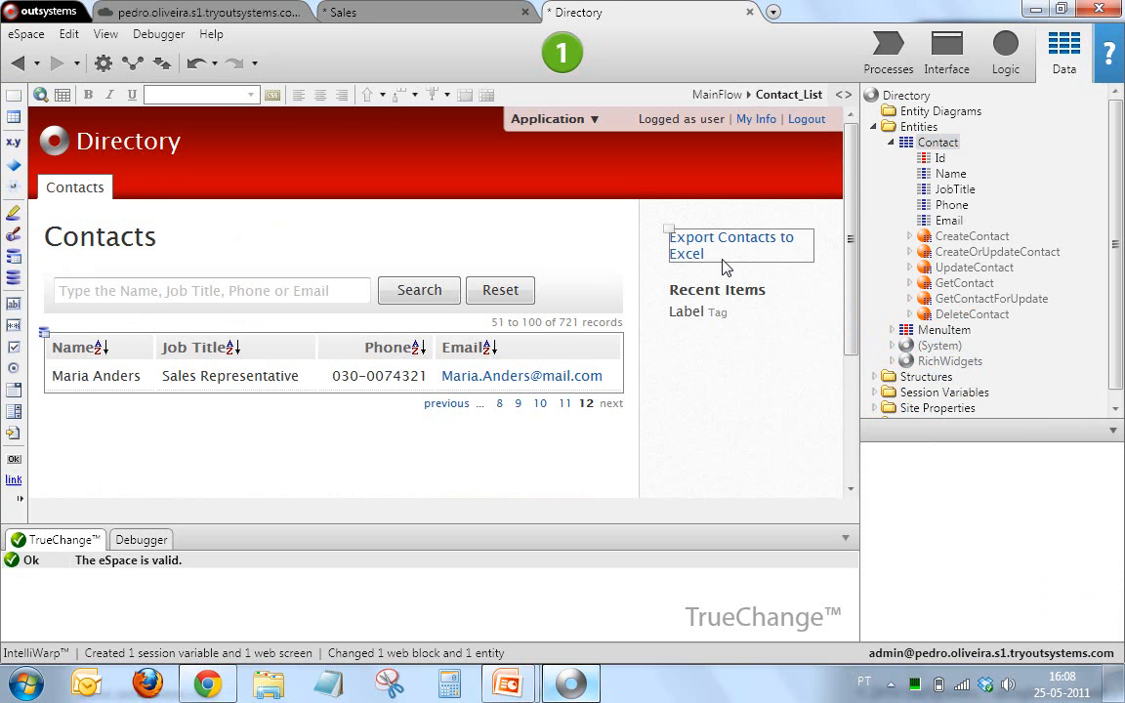
{"action": "right_click", "coordinate": [96, 374]}
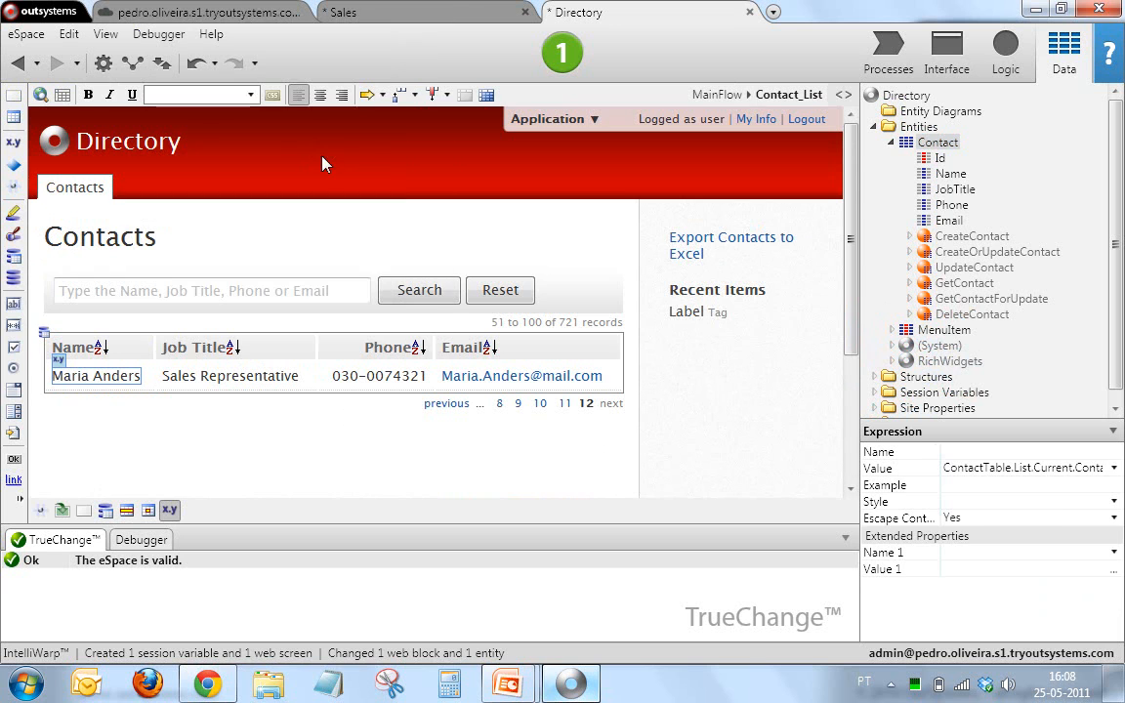
{"action": "left_click", "coordinate": [96, 375]}
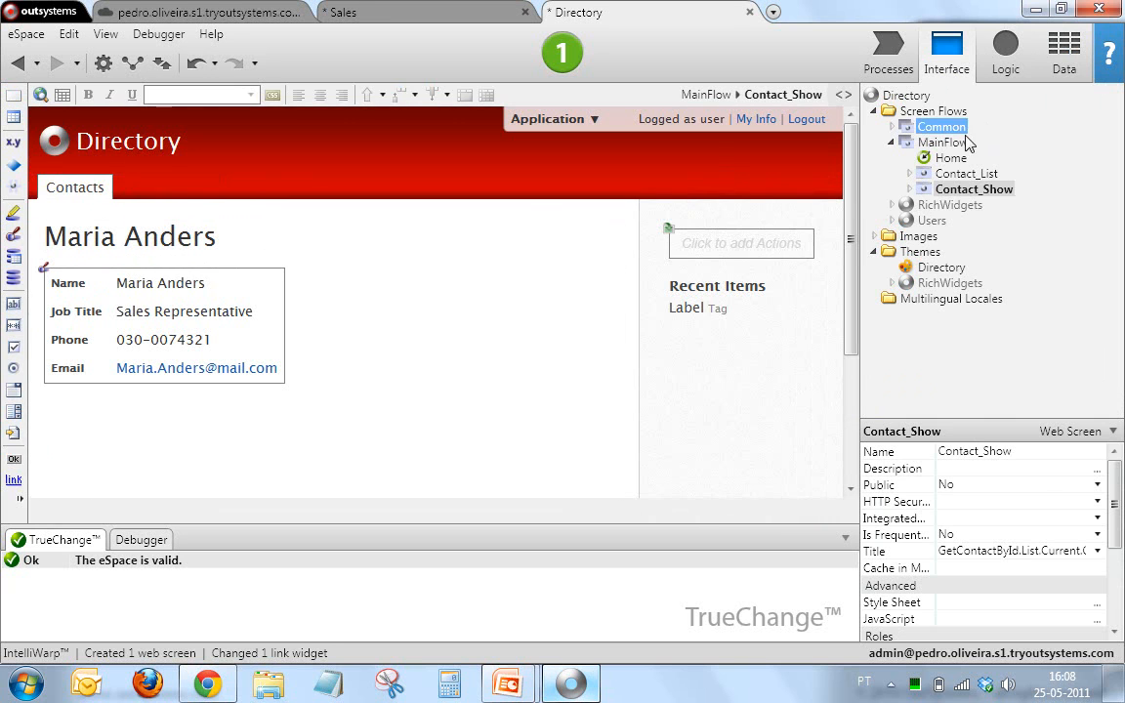
Inspect the Contact_Edit form screen in MainFlow and launch 1-Click Publish to the server.
{"action": "left_click", "coordinate": [1062, 53]}
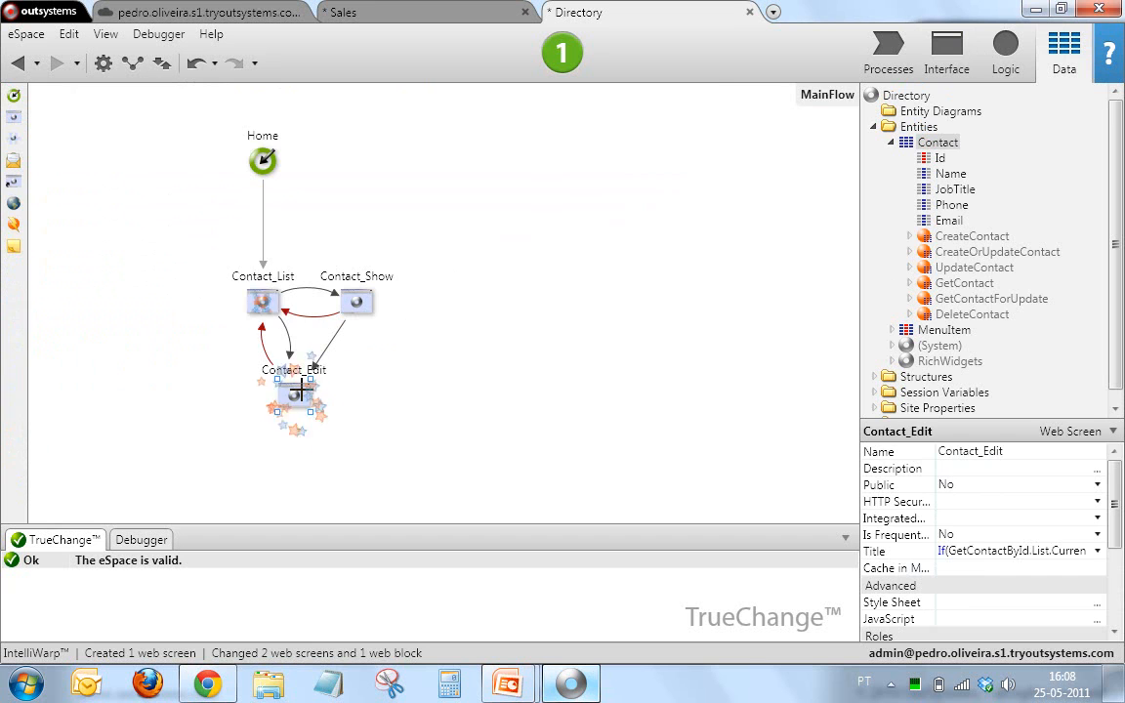
{"action": "double_click", "coordinate": [292, 395]}
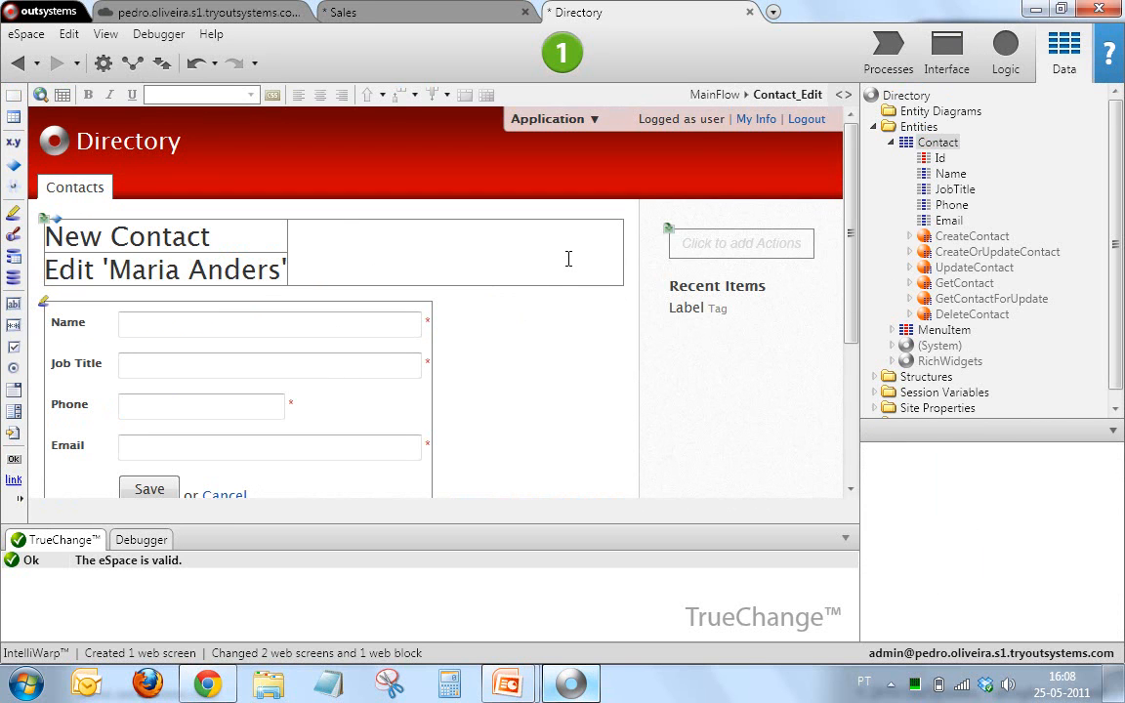
{"action": "mouse_move", "coordinate": [567, 258]}
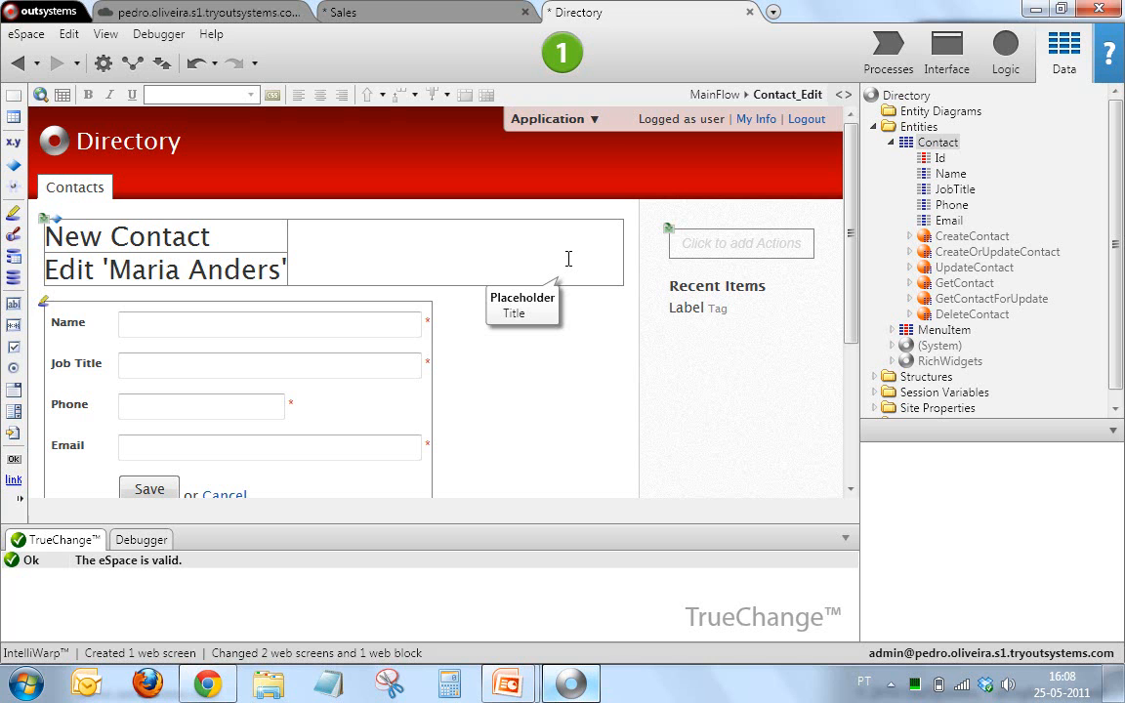
{"action": "mouse_move", "coordinate": [562, 54]}
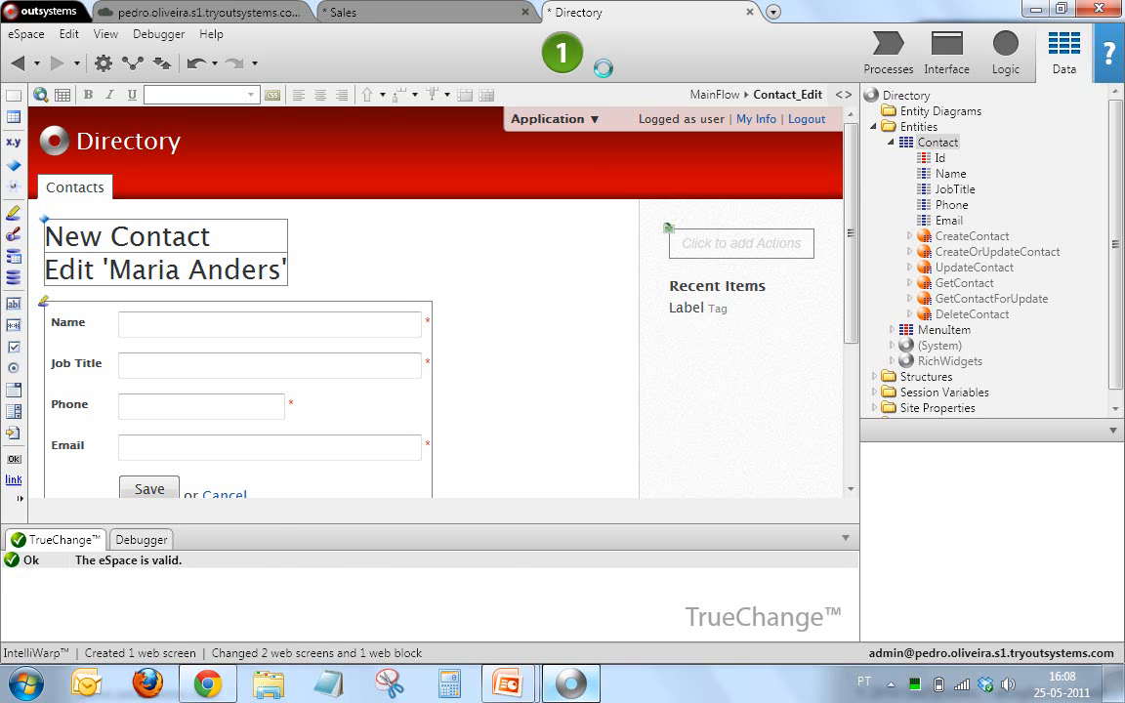
{"action": "left_click", "coordinate": [562, 52]}
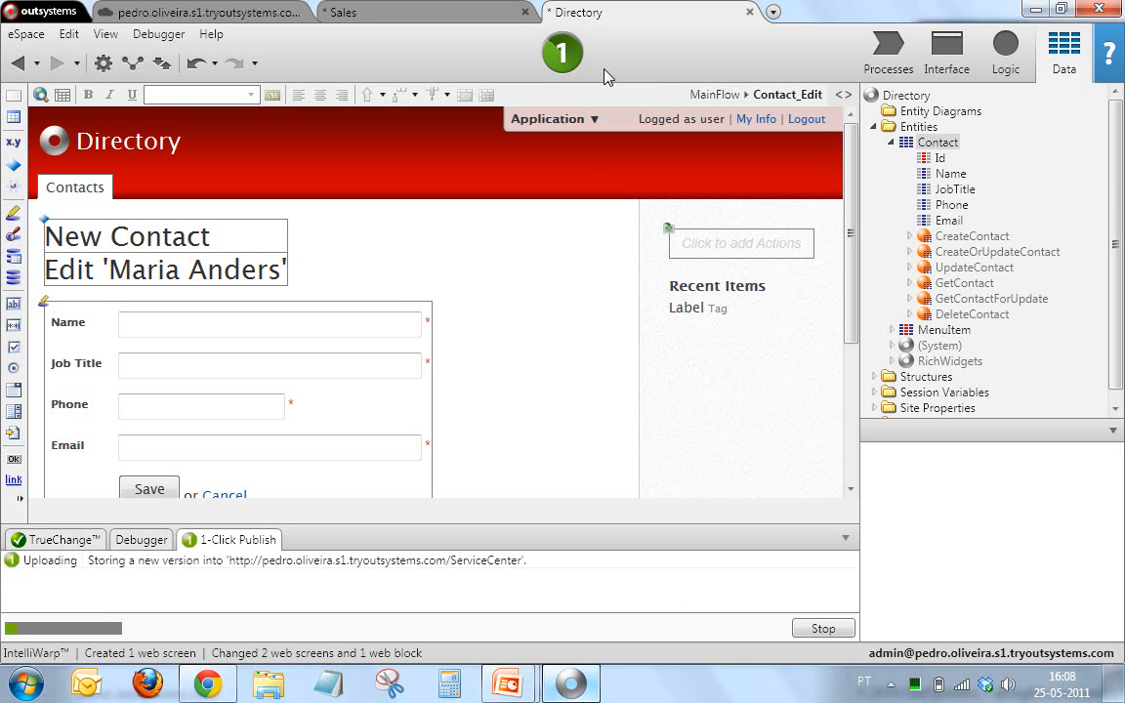